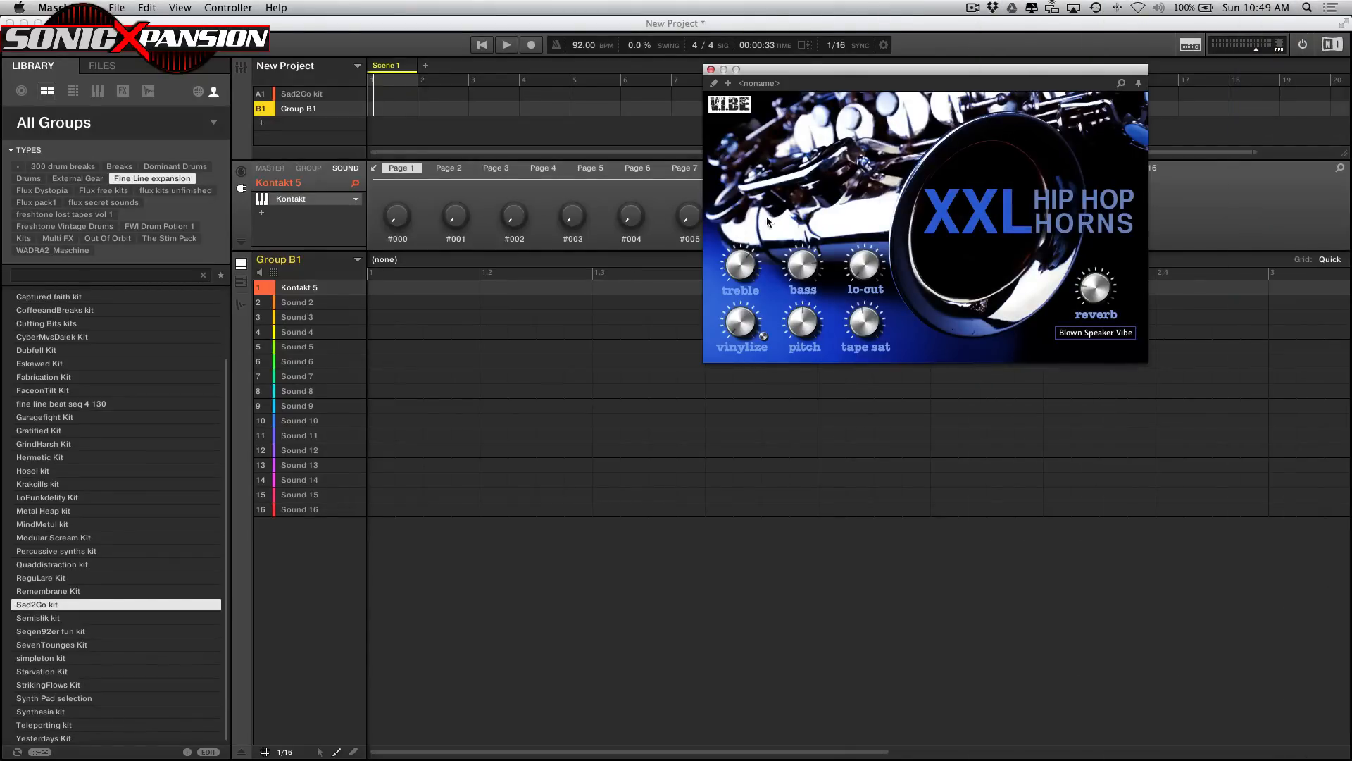
pyautogui.moveTo(766, 194)
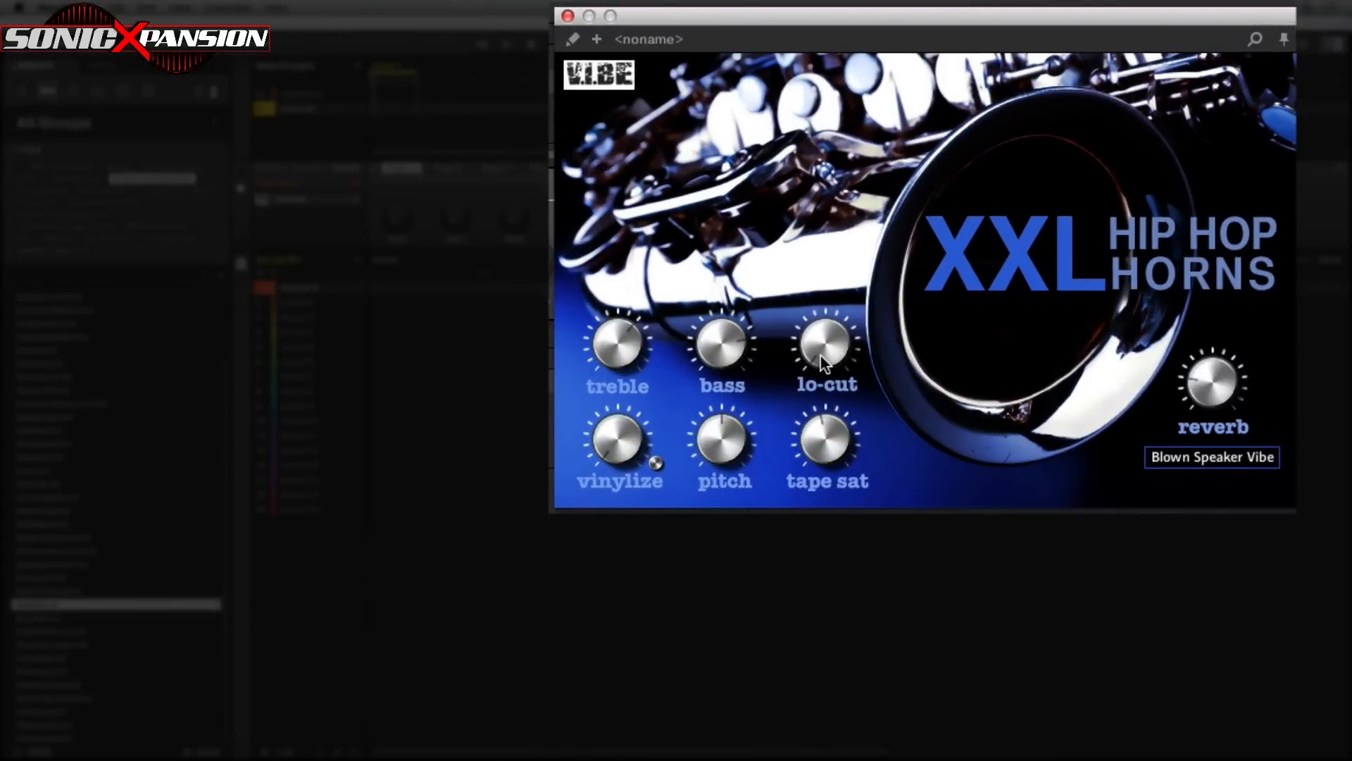
pyautogui.moveTo(630, 438)
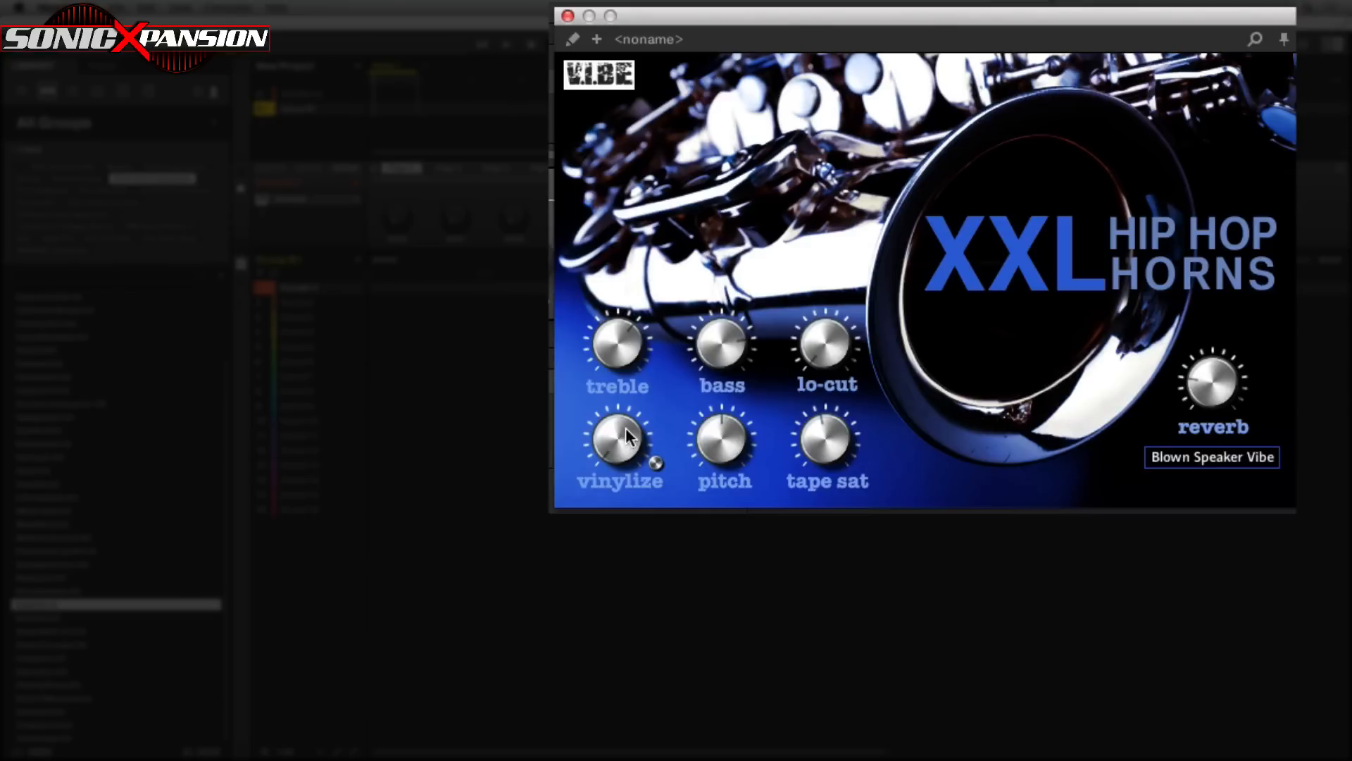
pyautogui.moveTo(628, 448)
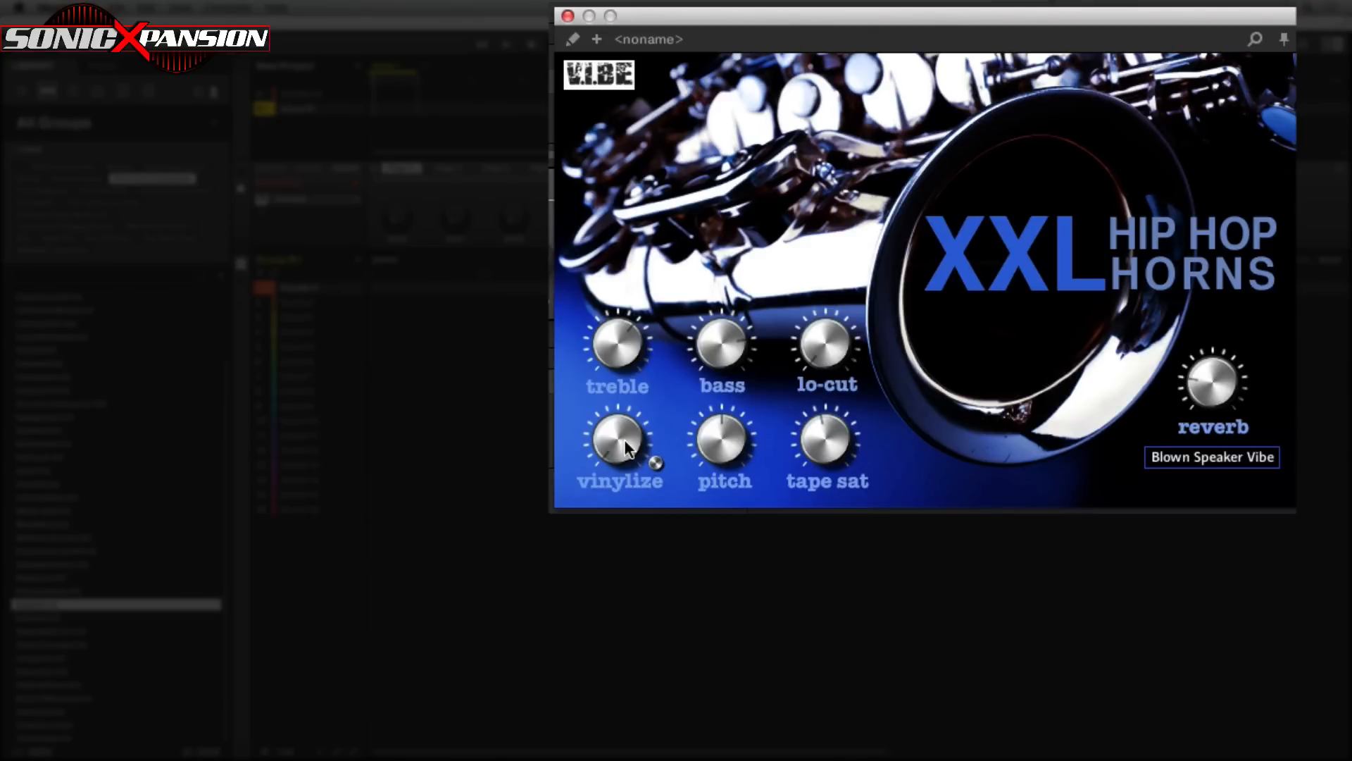
pyautogui.moveTo(580, 446)
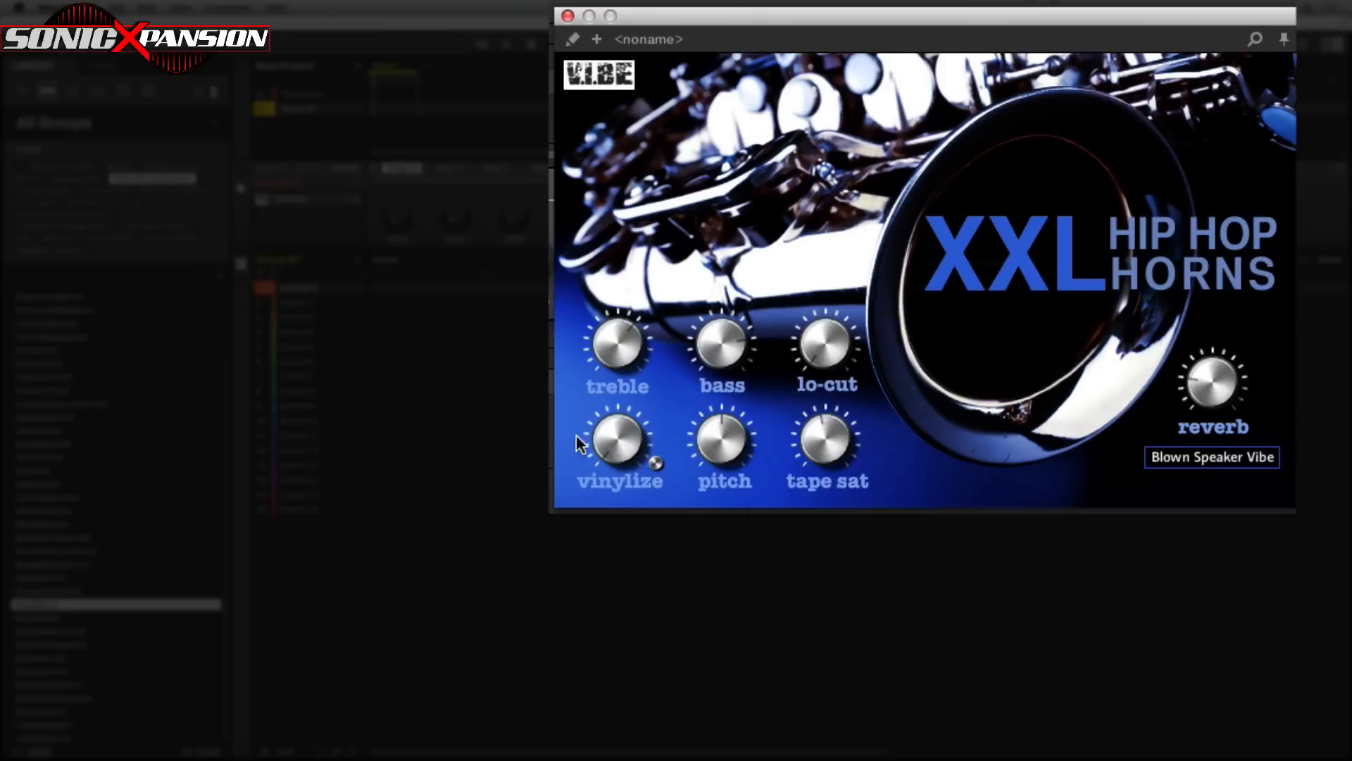
pyautogui.moveTo(829, 488)
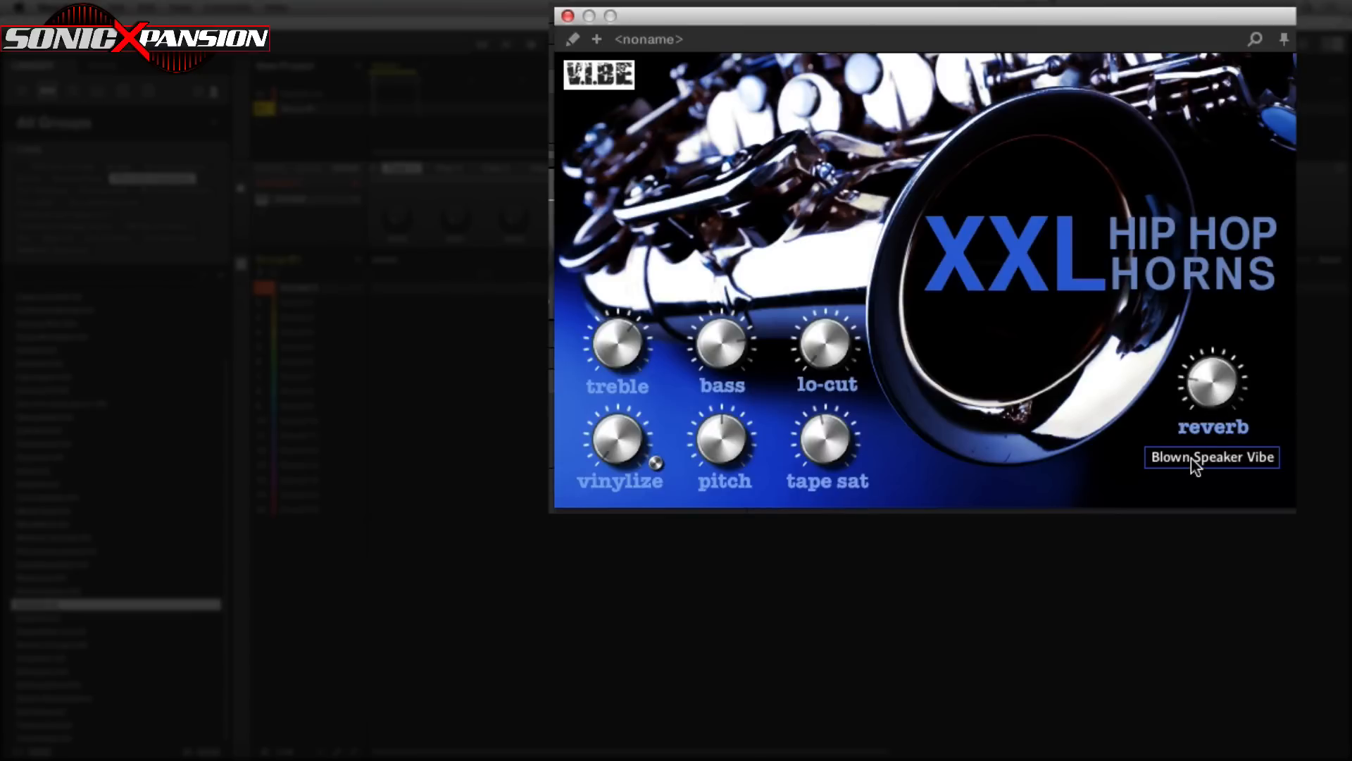
# Keep the Blown Speaker Vibe reverb type and expand Kontakt to its full browser view
pyautogui.click(1211, 457)
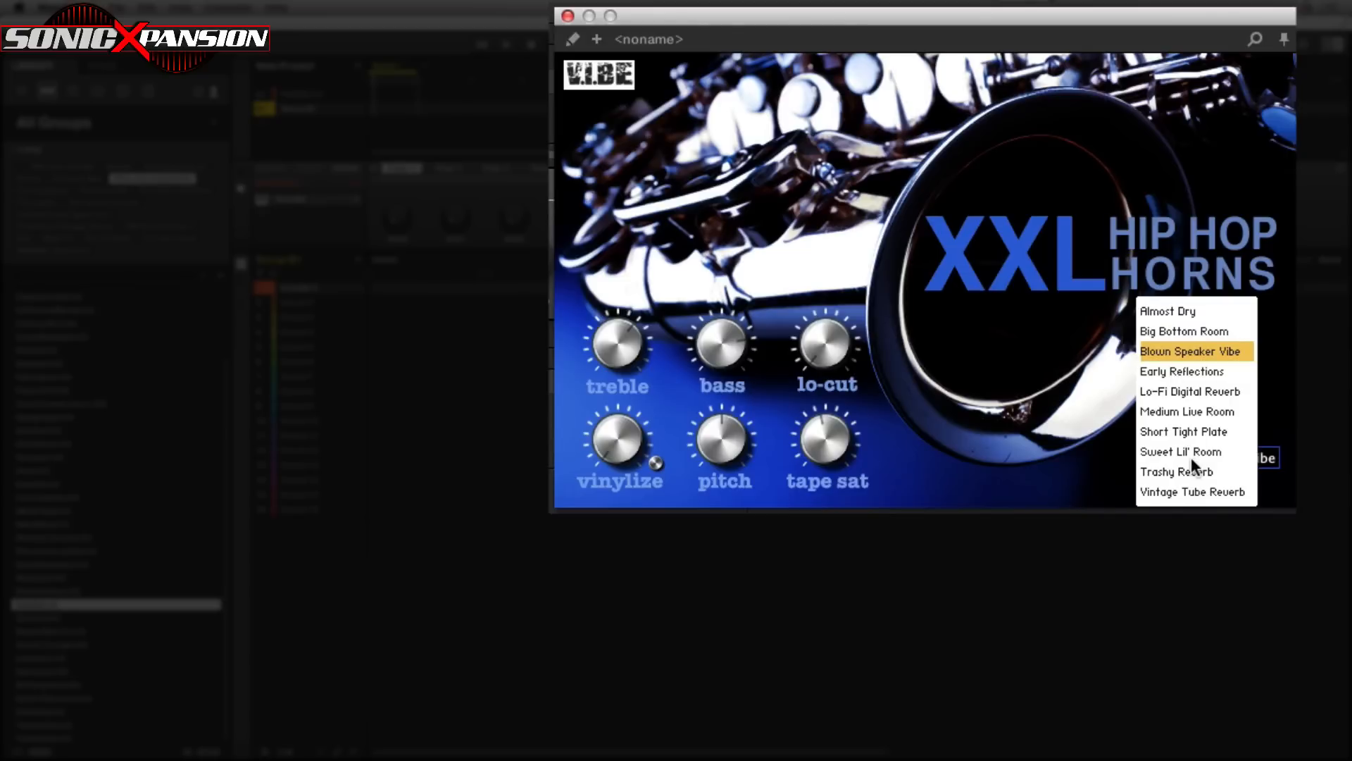
pyautogui.moveTo(1172, 318)
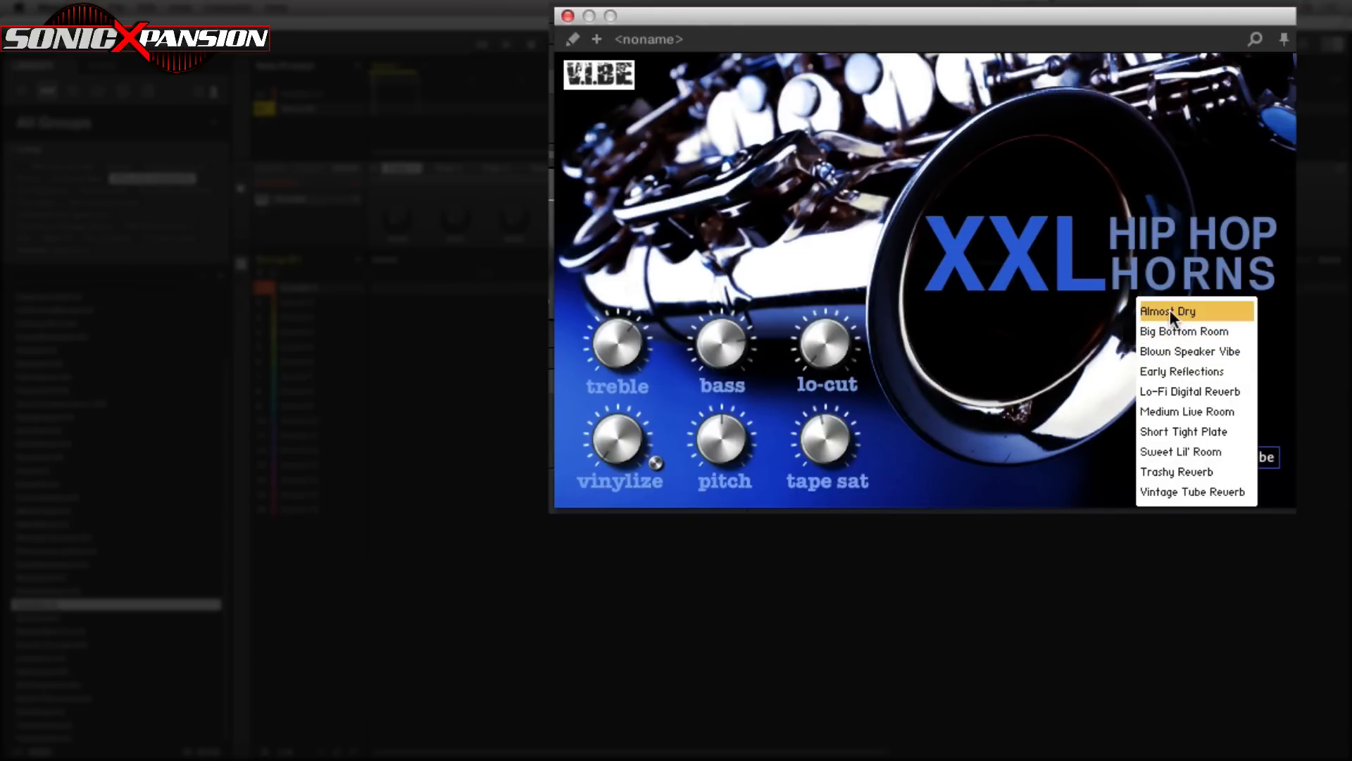
pyautogui.moveTo(1176, 498)
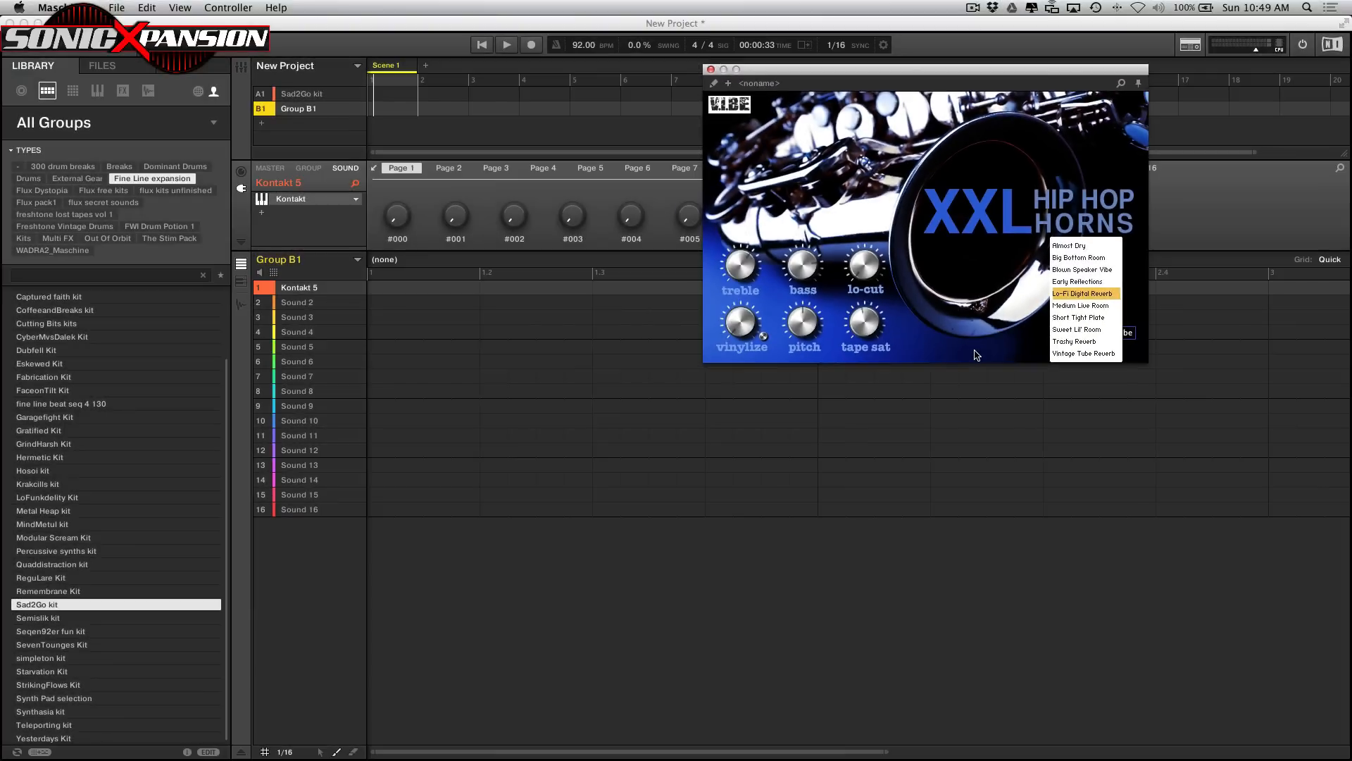
pyautogui.click(1081, 269)
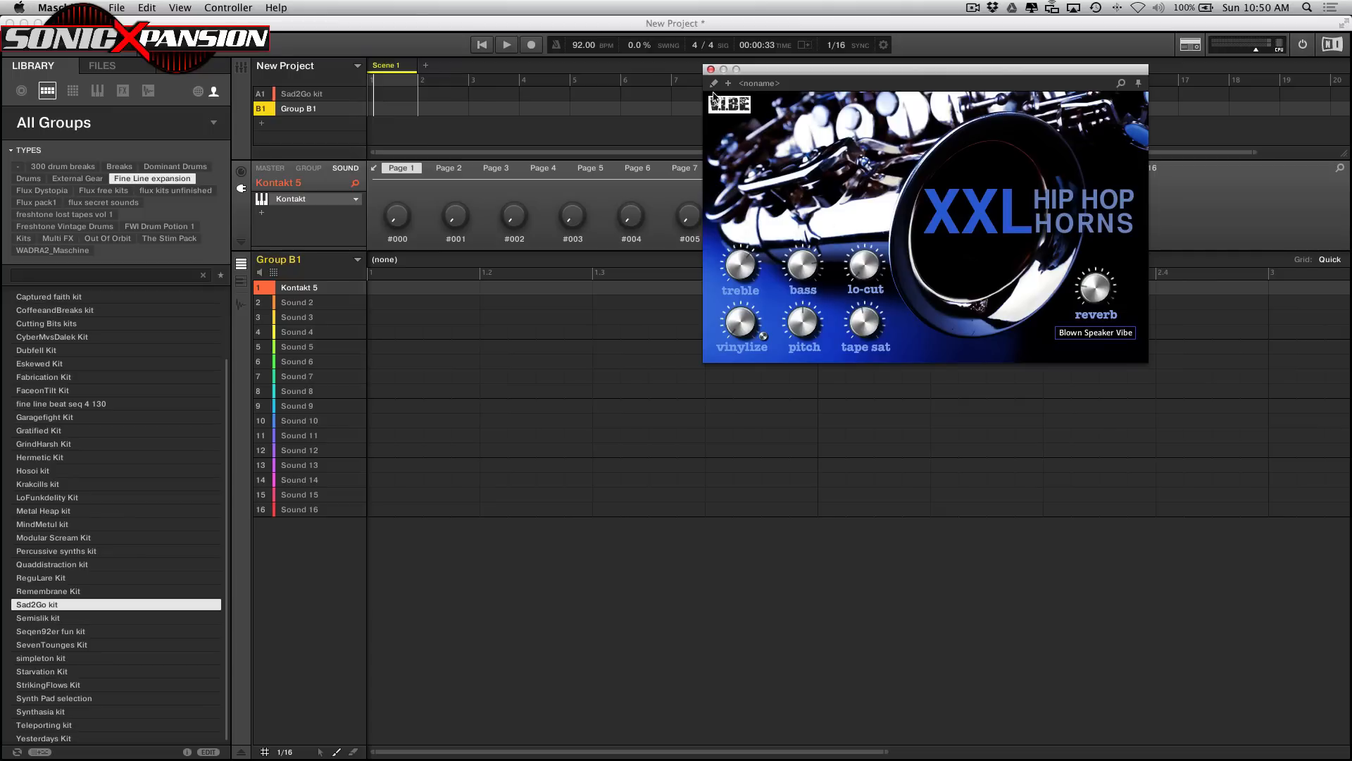
pyautogui.click(714, 84)
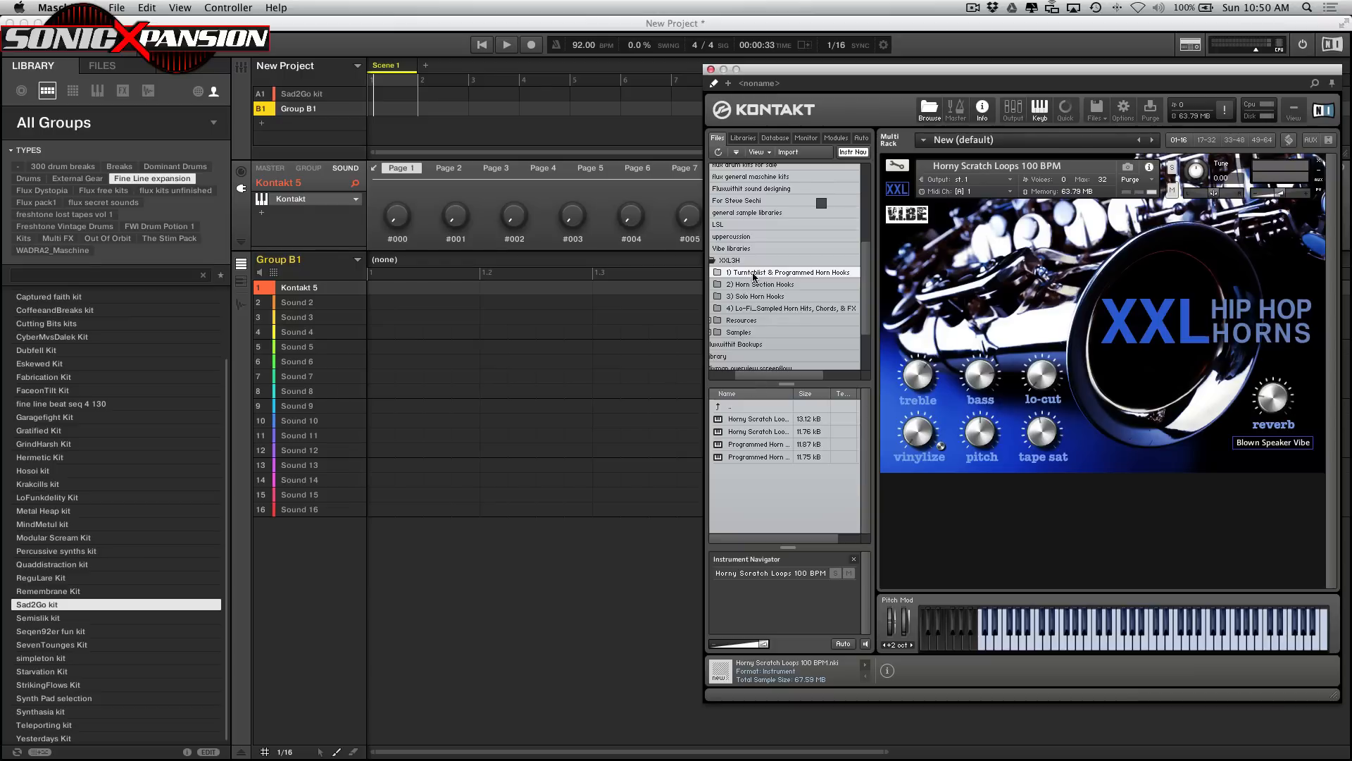
pyautogui.moveTo(770, 281)
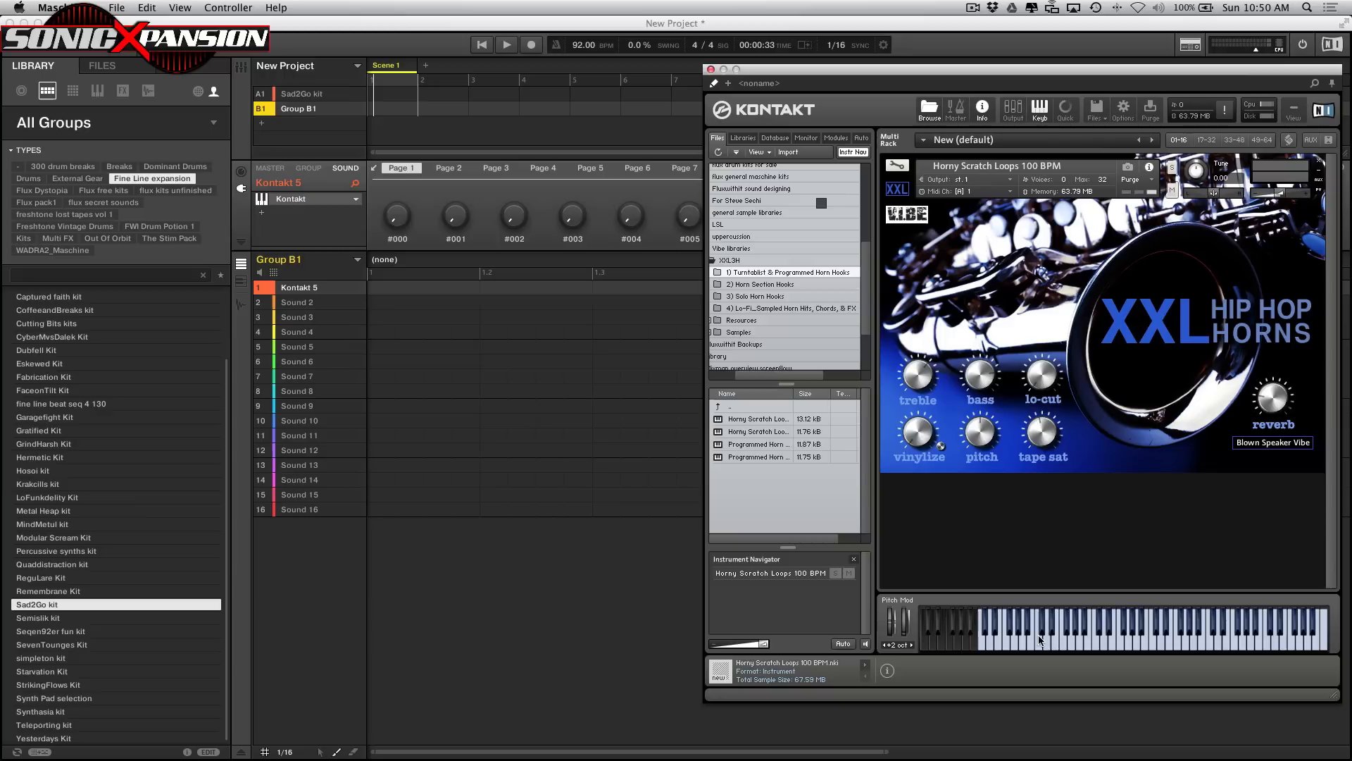
pyautogui.moveTo(1166, 630)
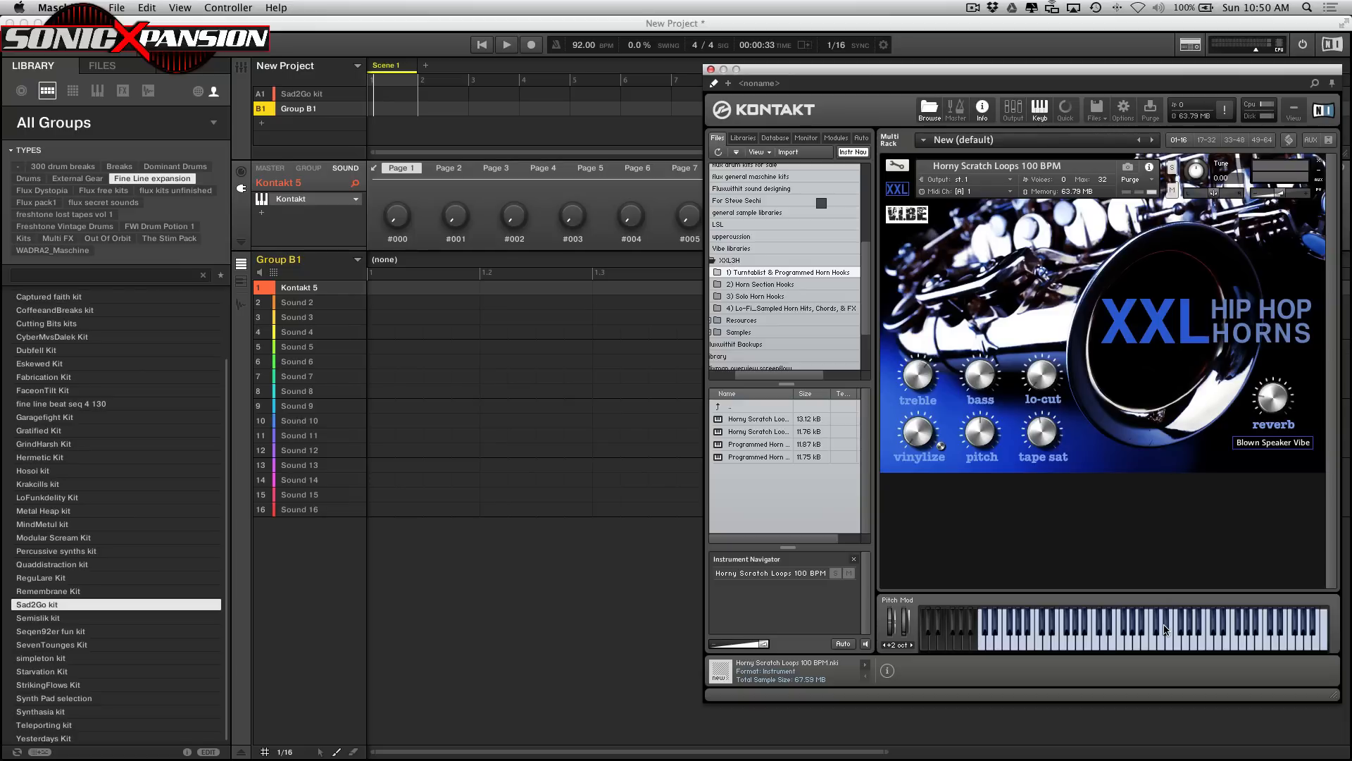
pyautogui.moveTo(1074, 607)
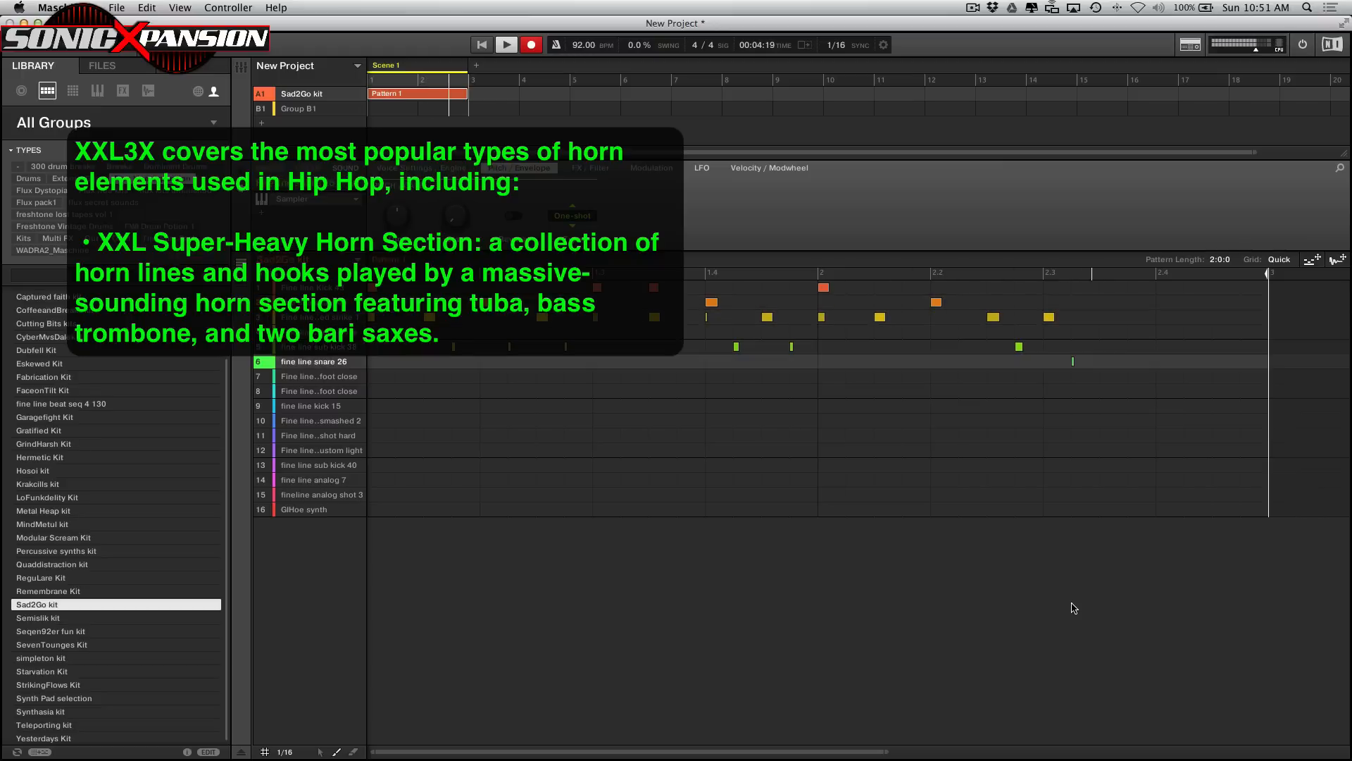
pyautogui.click(506, 44)
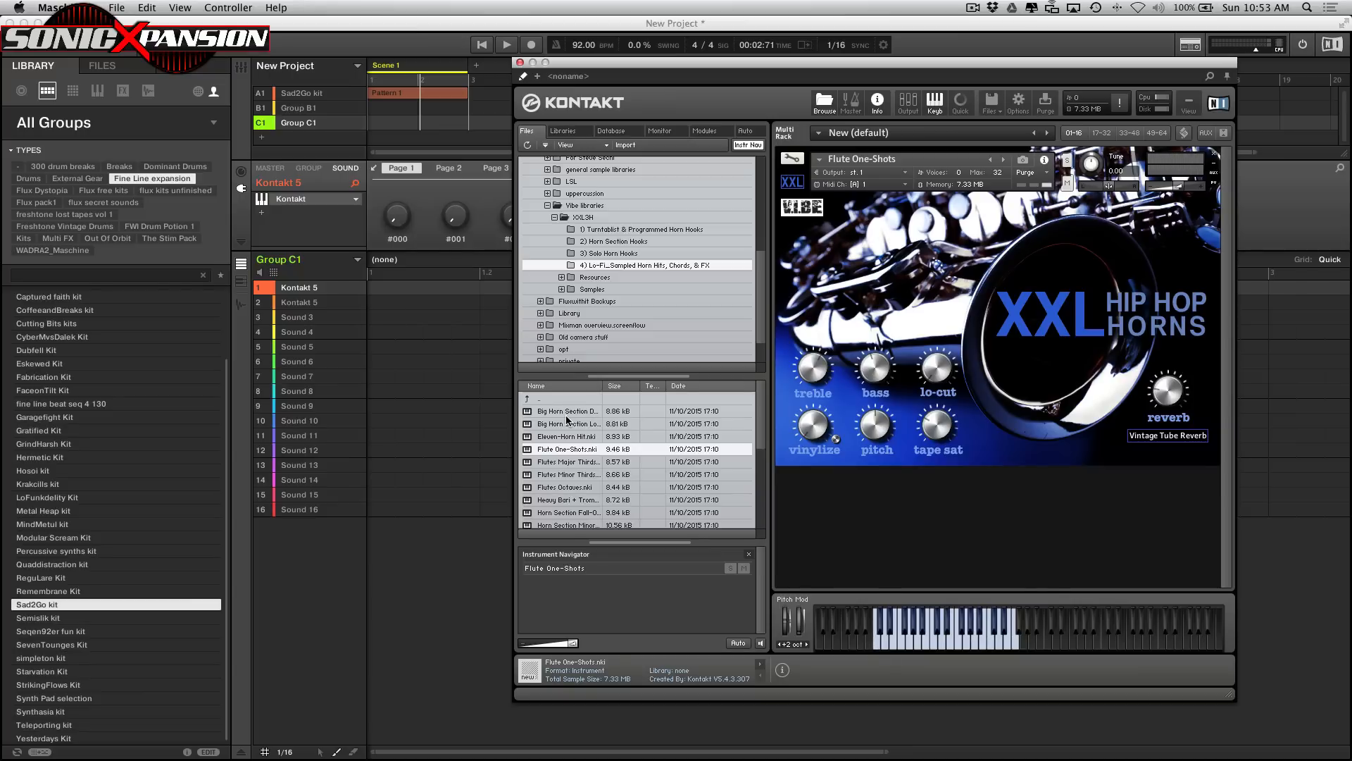
# Audition Big Horn Section and another horn instrument, then switch to Group B1's Horny Scratch Loops
pyautogui.doubleClick(567, 410)
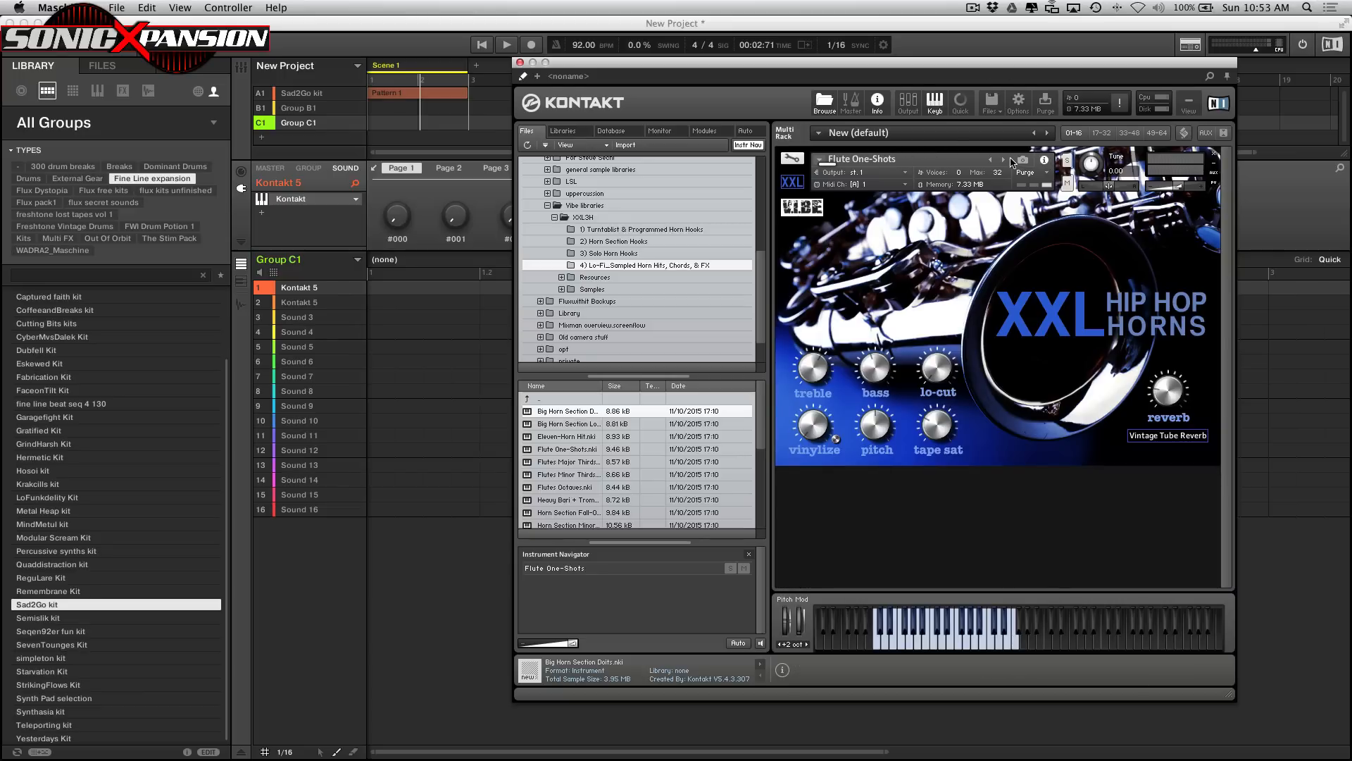
pyautogui.moveTo(991, 163)
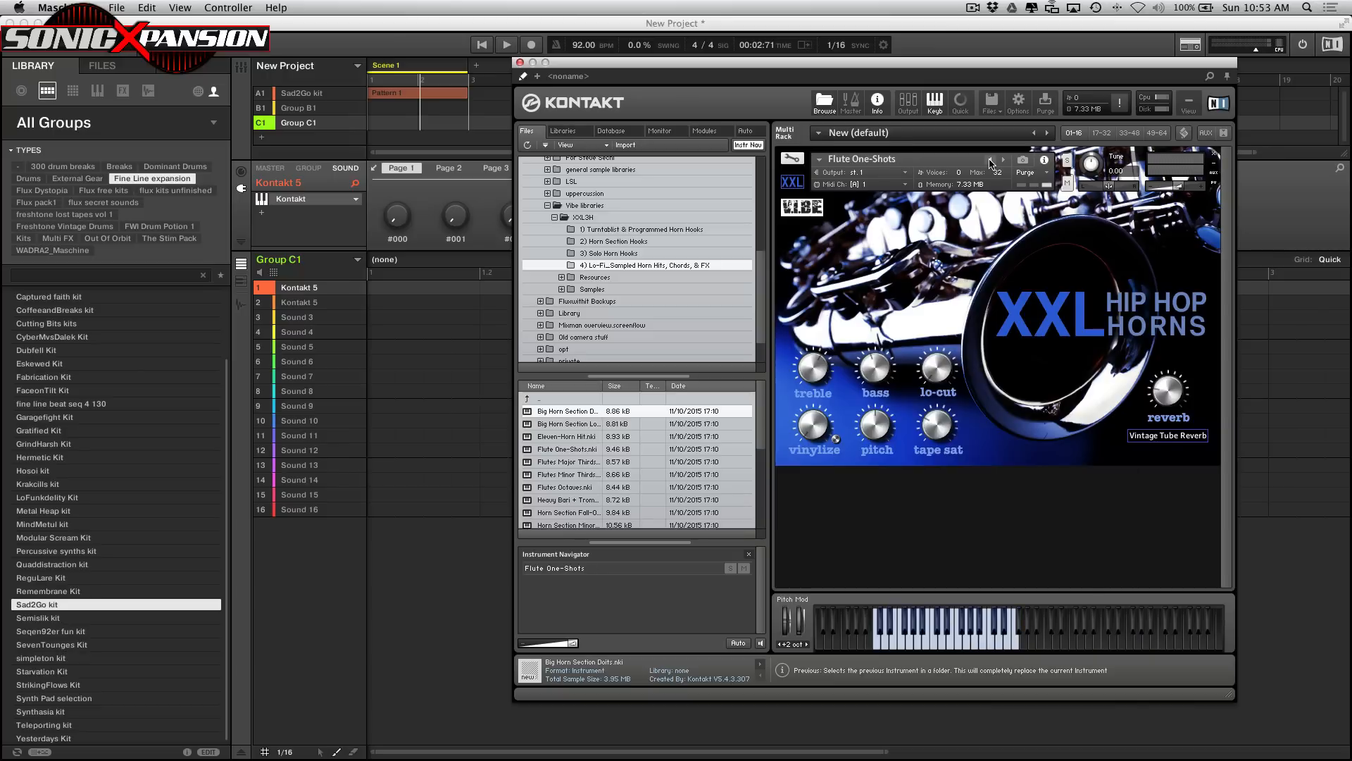
pyautogui.doubleClick(566, 423)
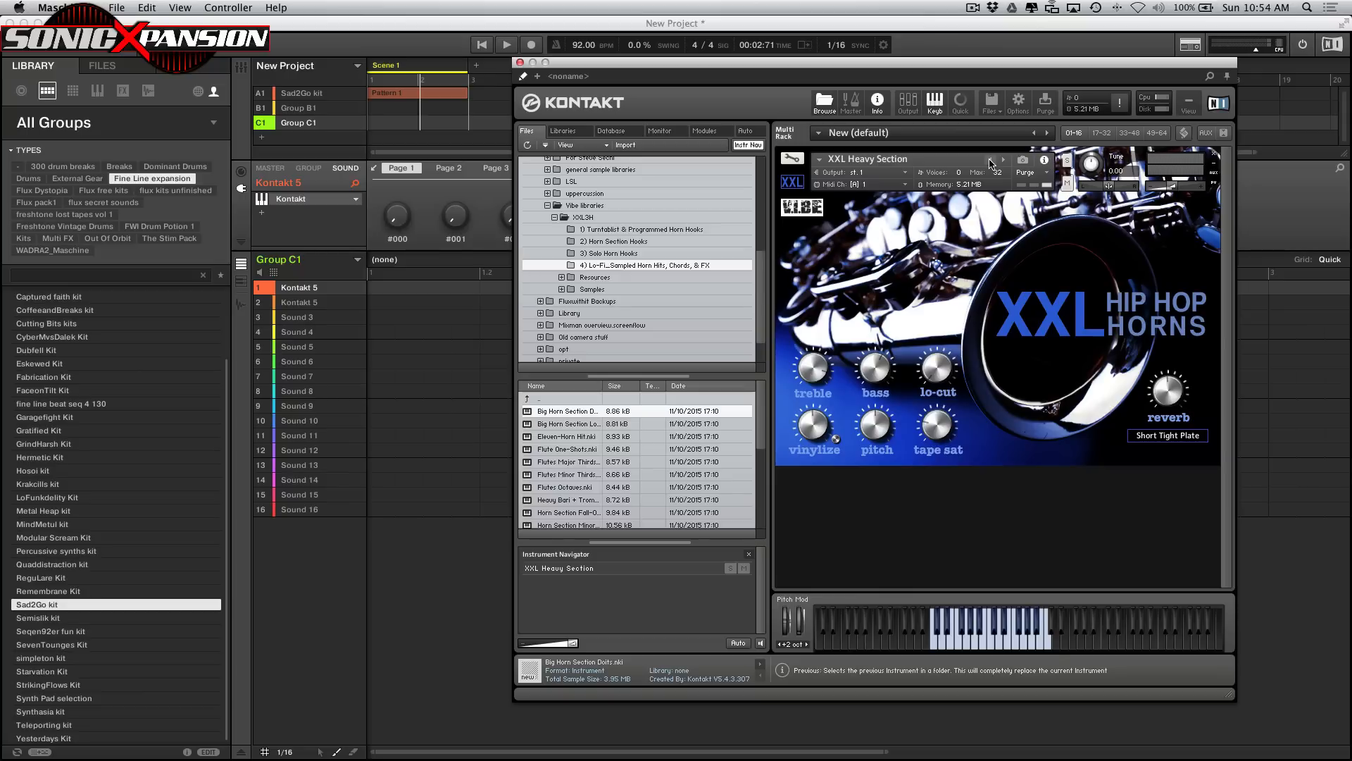
pyautogui.click(506, 43)
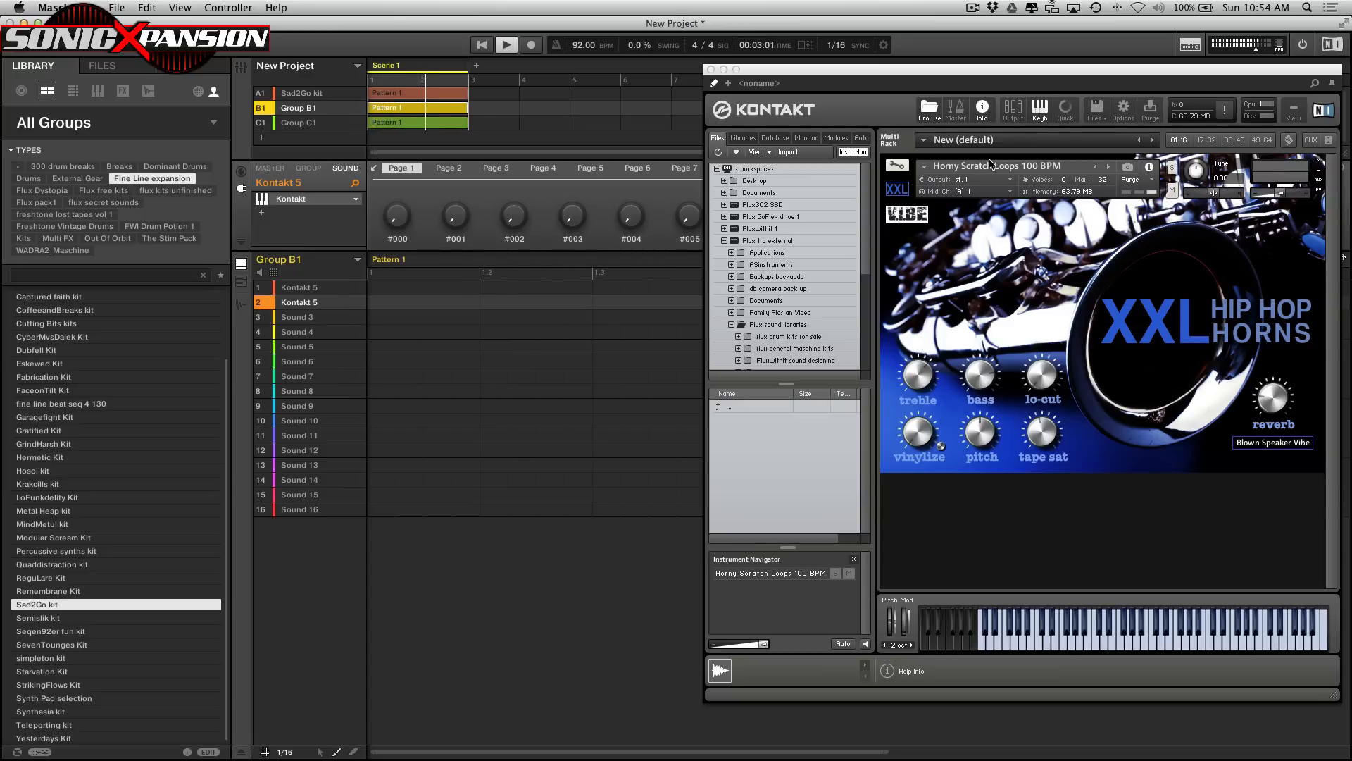
# Record a scratch-horn phrase into Group B1's pattern and stop recording
pyautogui.click(527, 44)
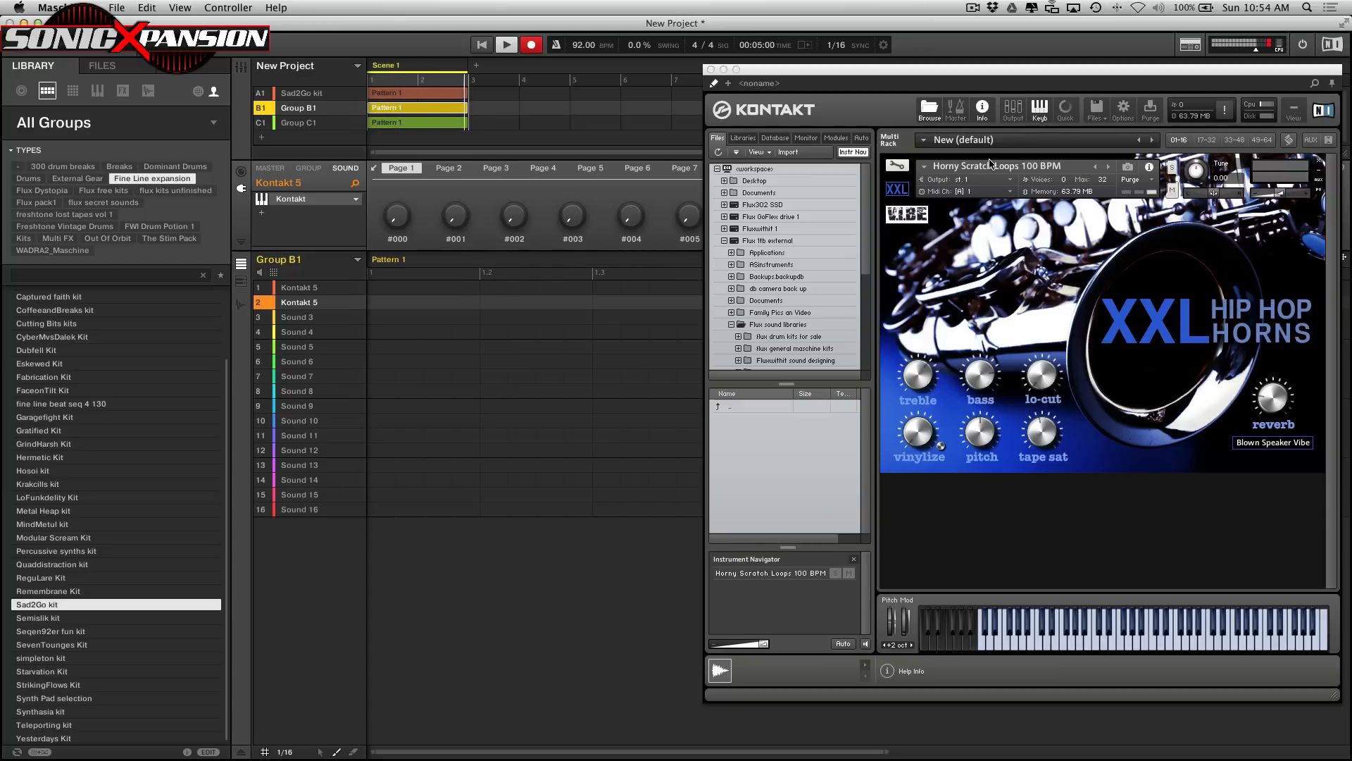
pyautogui.click(521, 44)
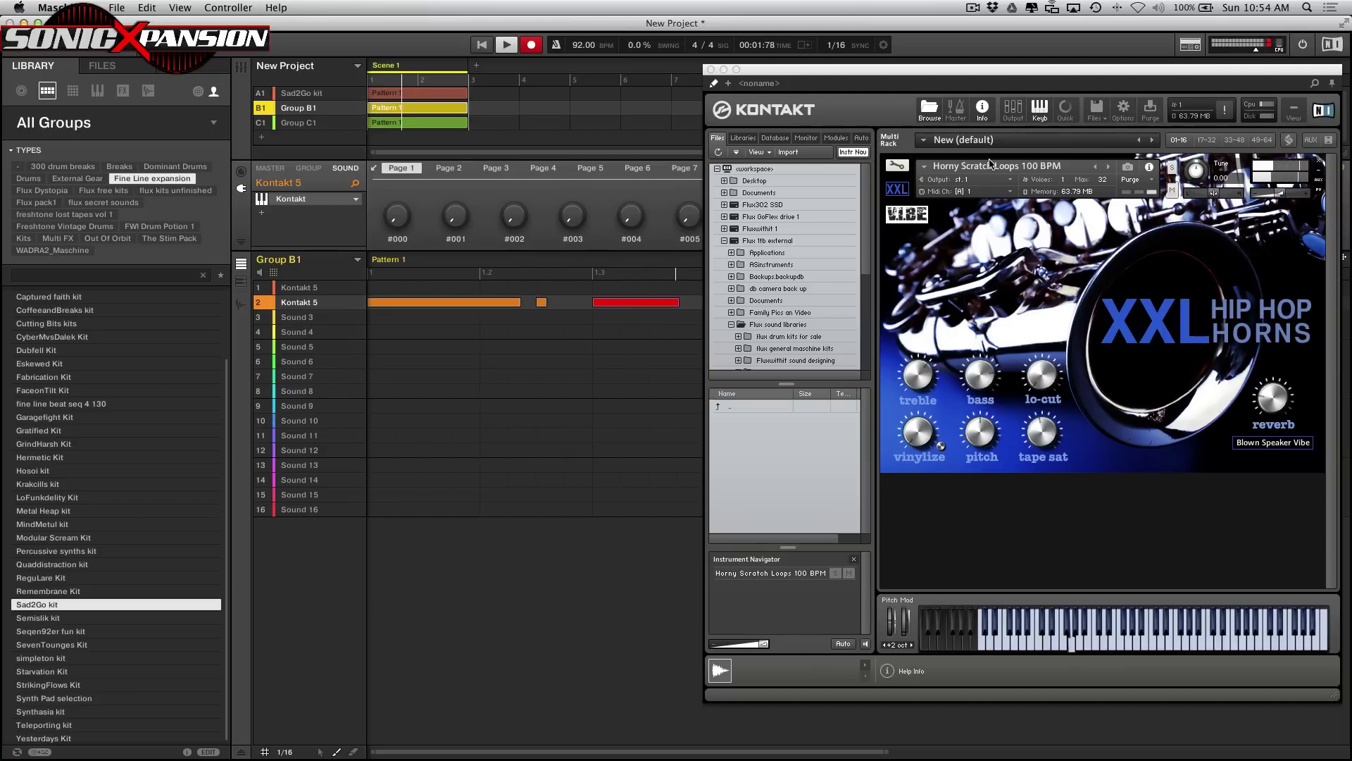
pyautogui.click(503, 43)
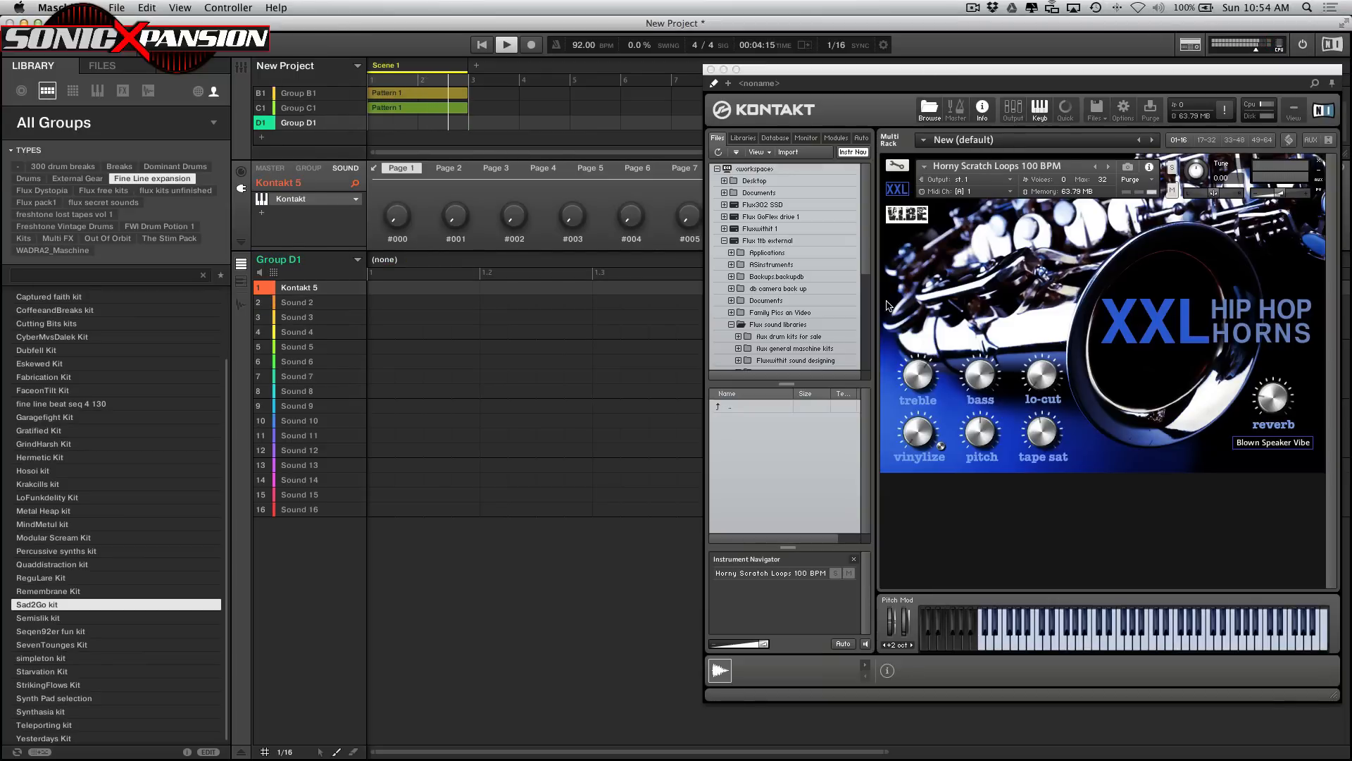
# Load Jazzy Flute Loops 95 BPM from the Solo Horn Hooks folder into Group D1's Kontakt
pyautogui.scroll(-3)
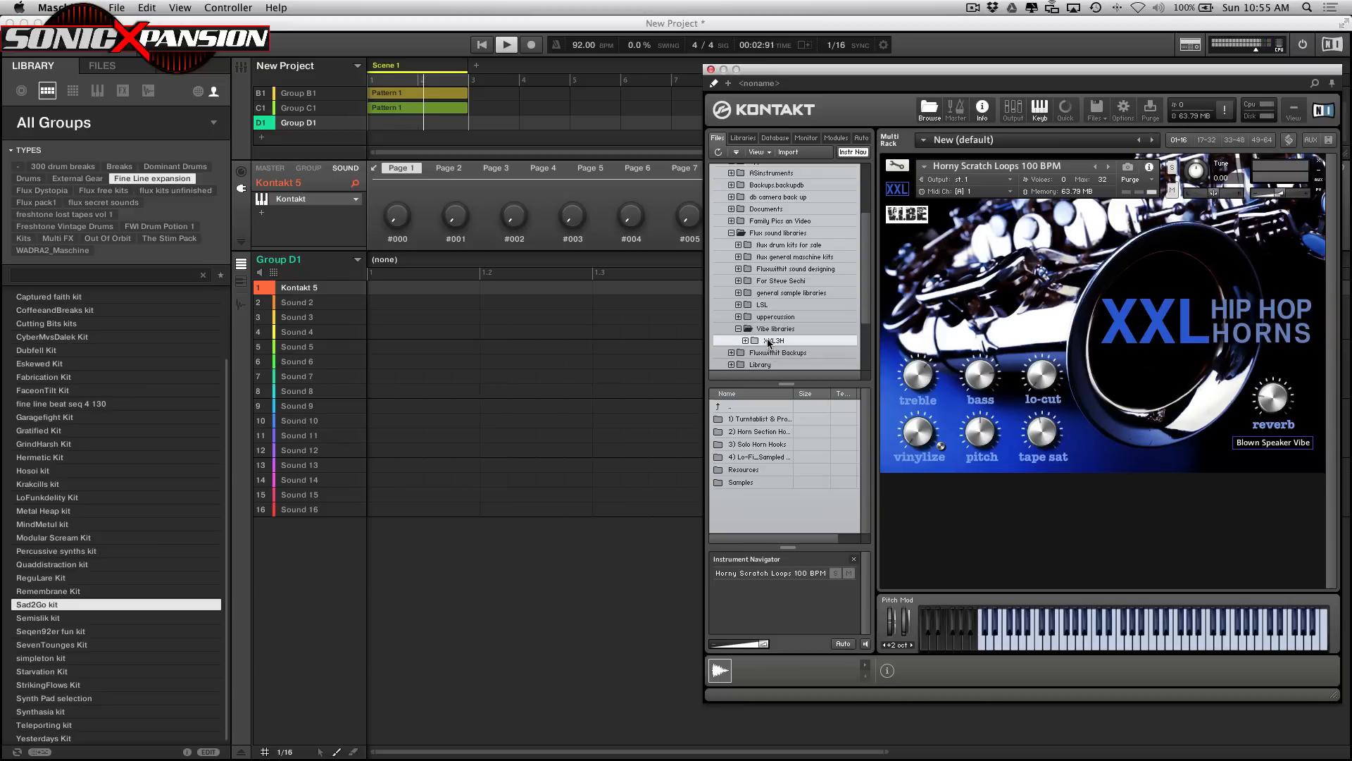
pyautogui.click(759, 443)
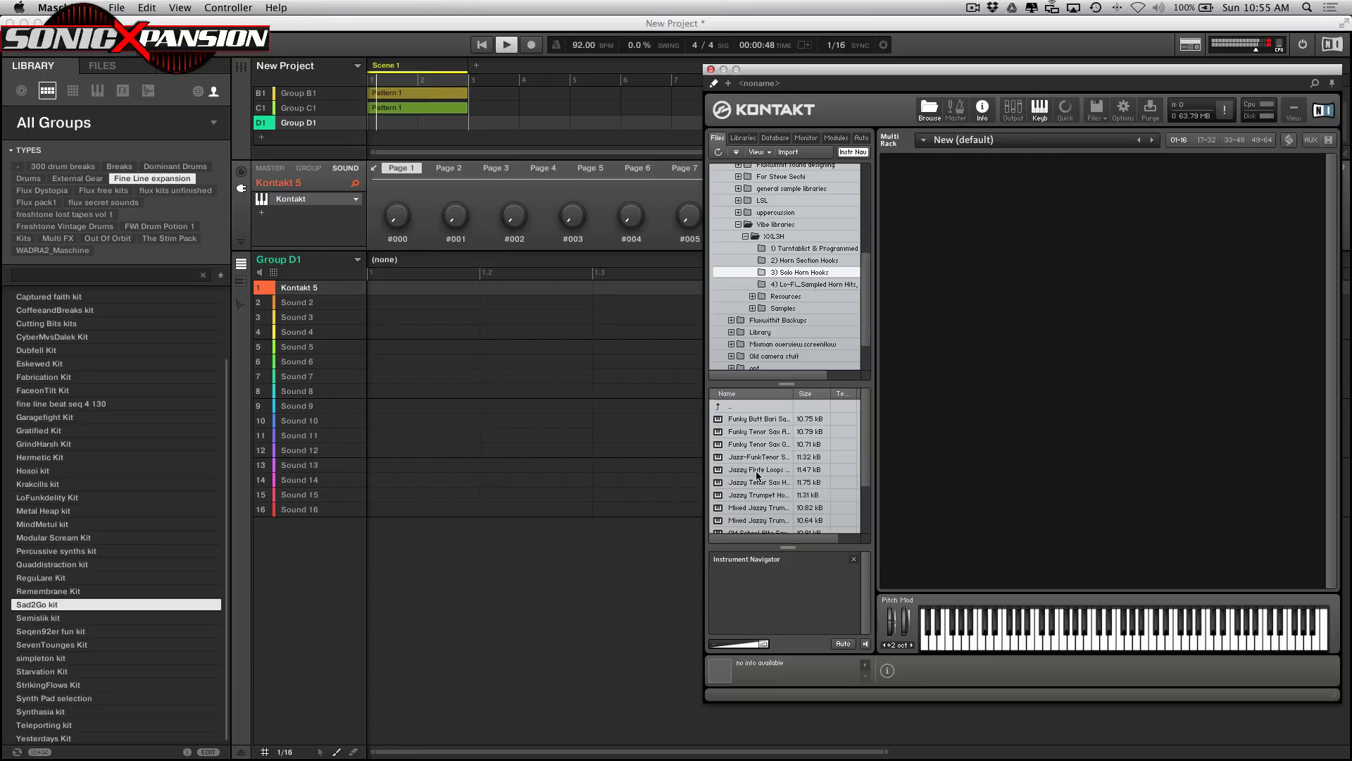
pyautogui.doubleClick(757, 469)
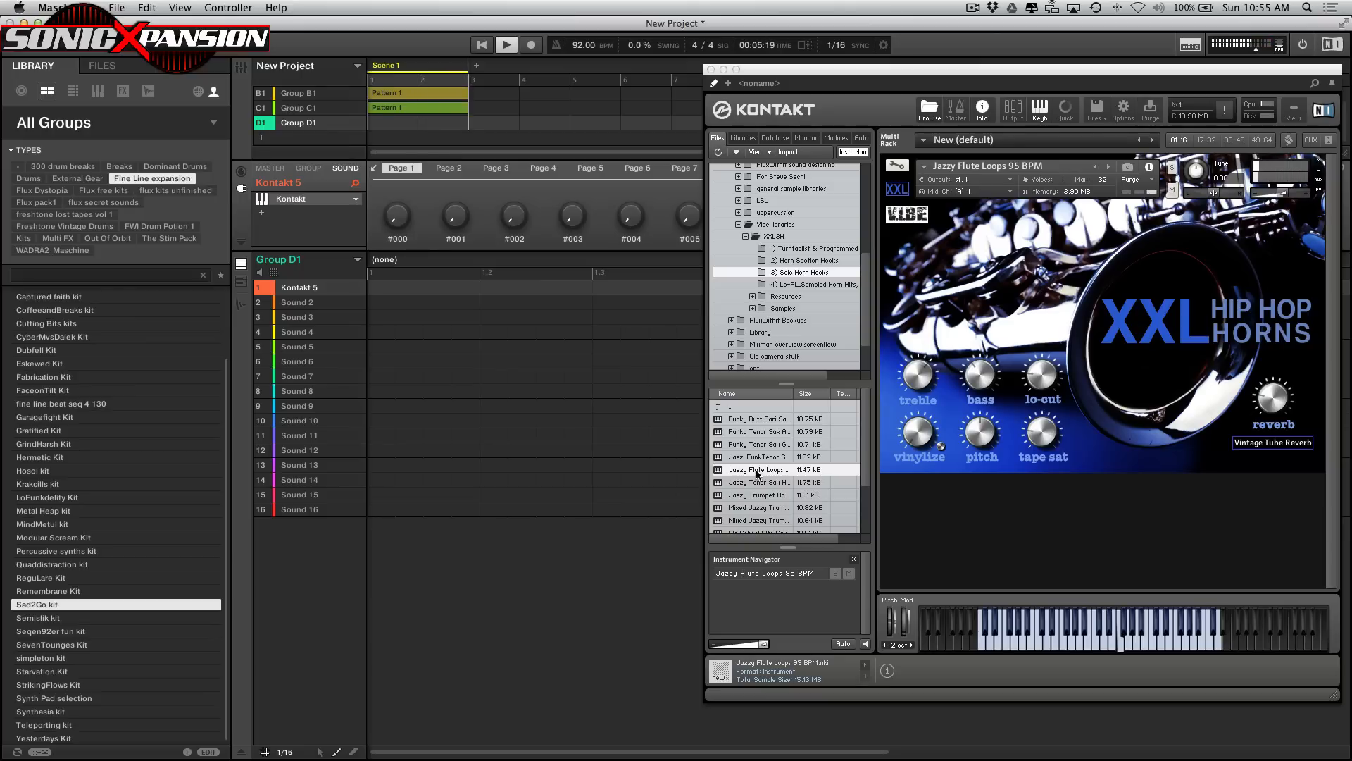
# Record flute phrases into Pattern 1 and Pattern 2 of Group D1, picking Jazzy Trumpet Hooks between takes
pyautogui.click(525, 44)
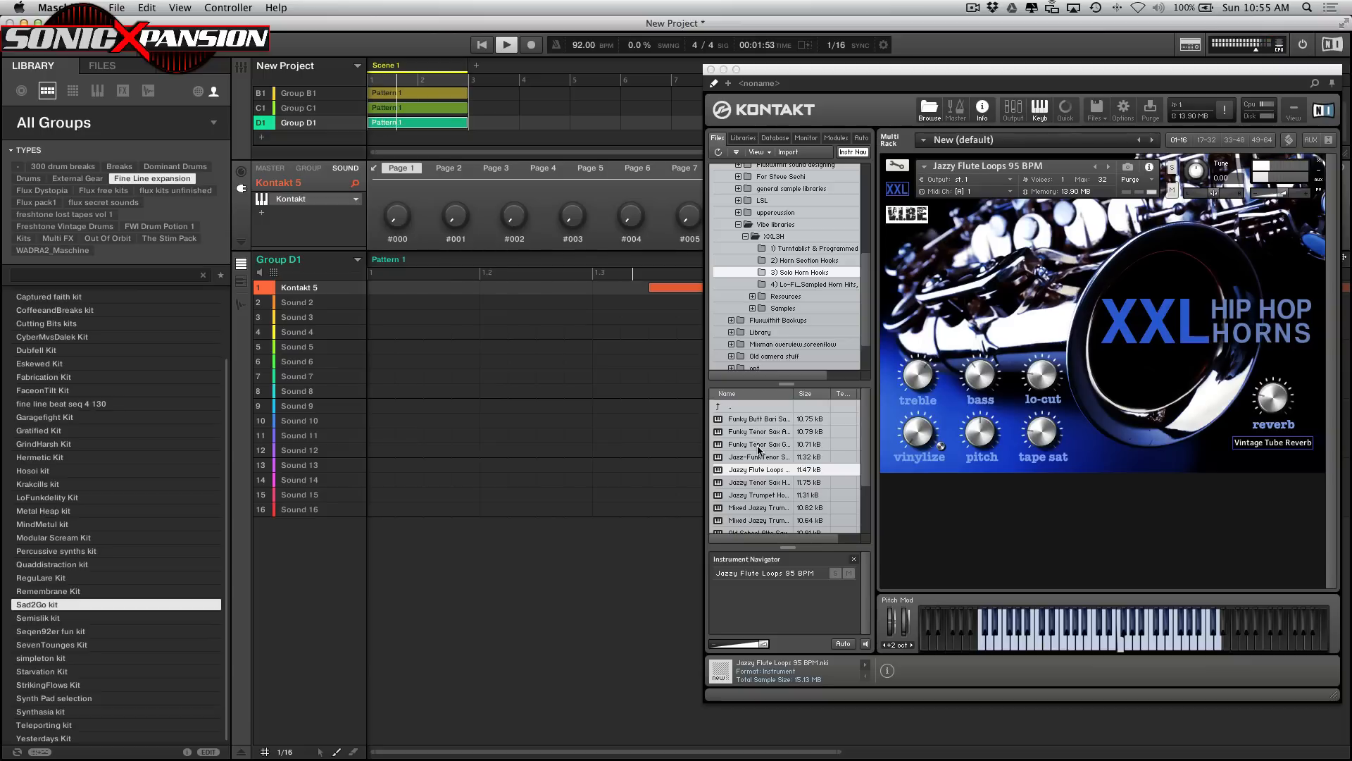
pyautogui.click(757, 494)
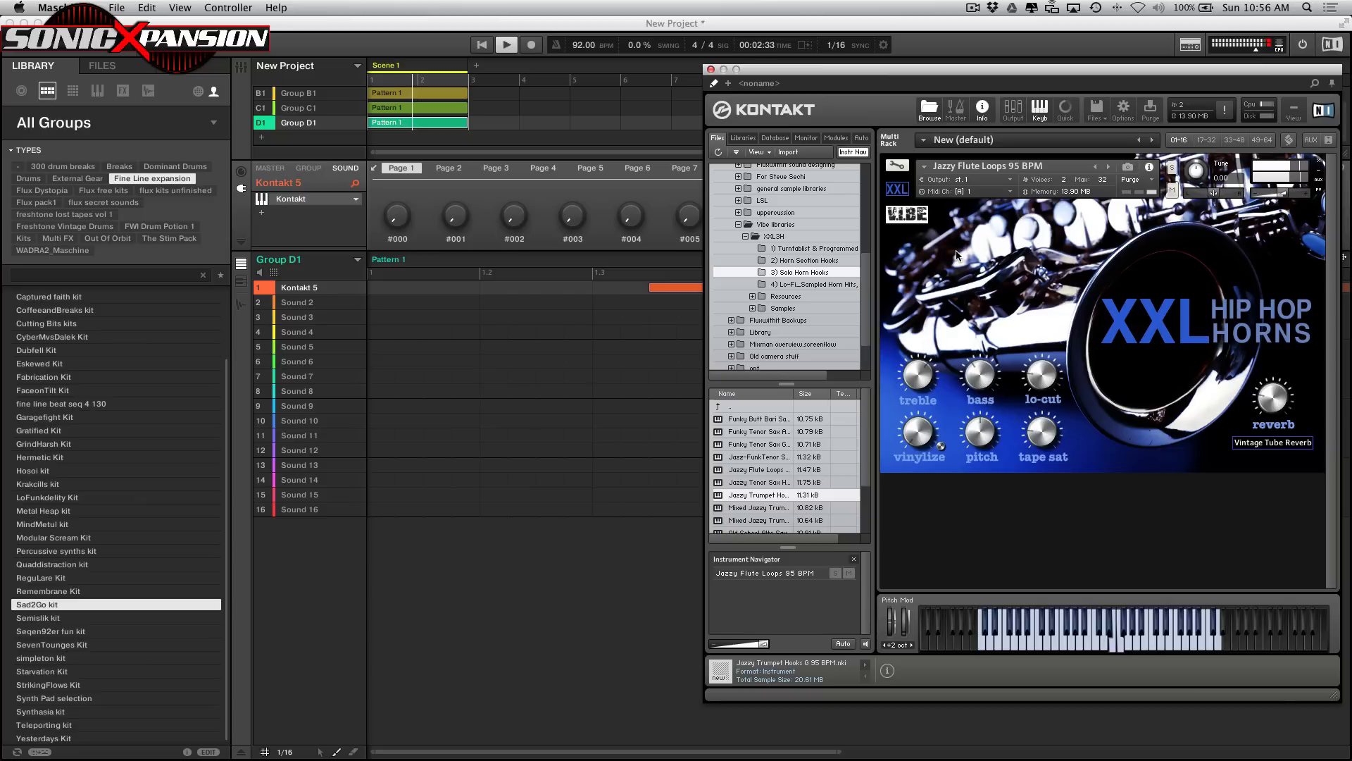
pyautogui.click(524, 44)
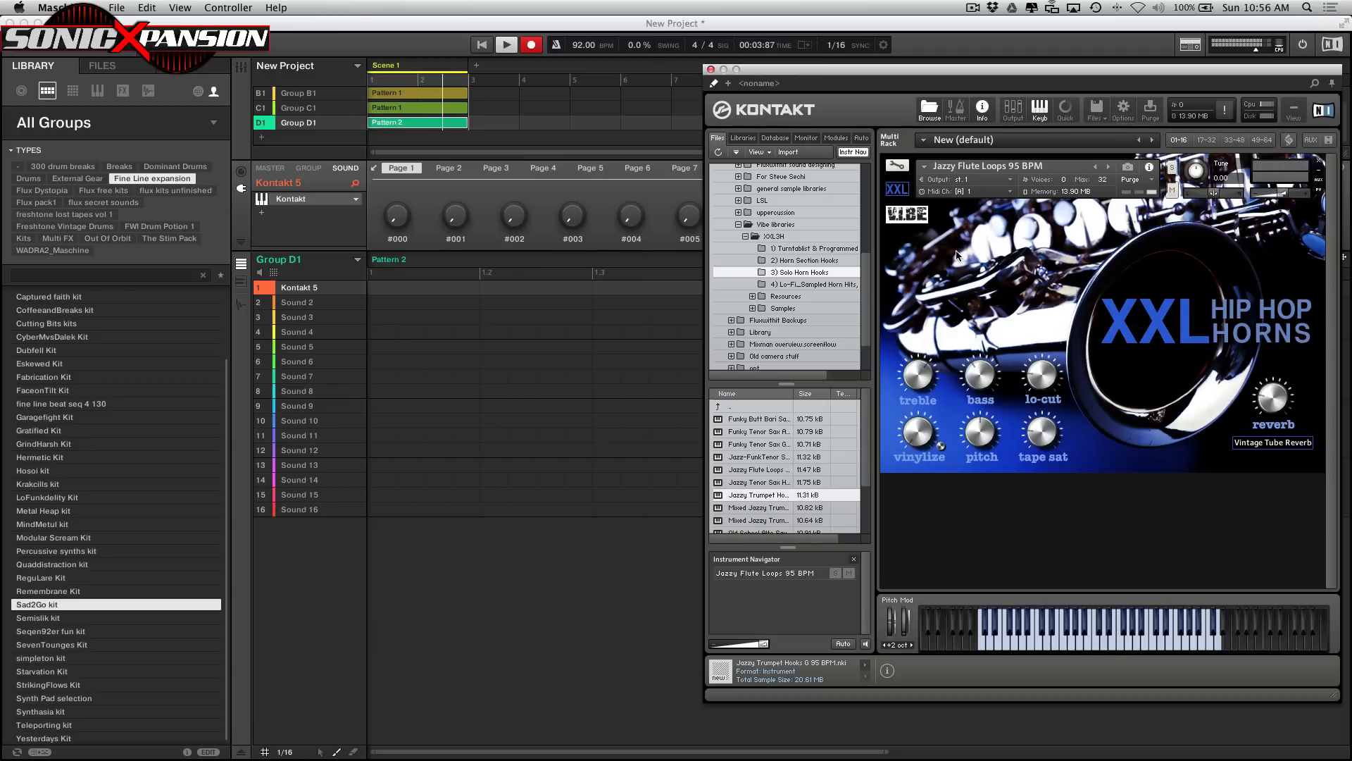
pyautogui.click(505, 44)
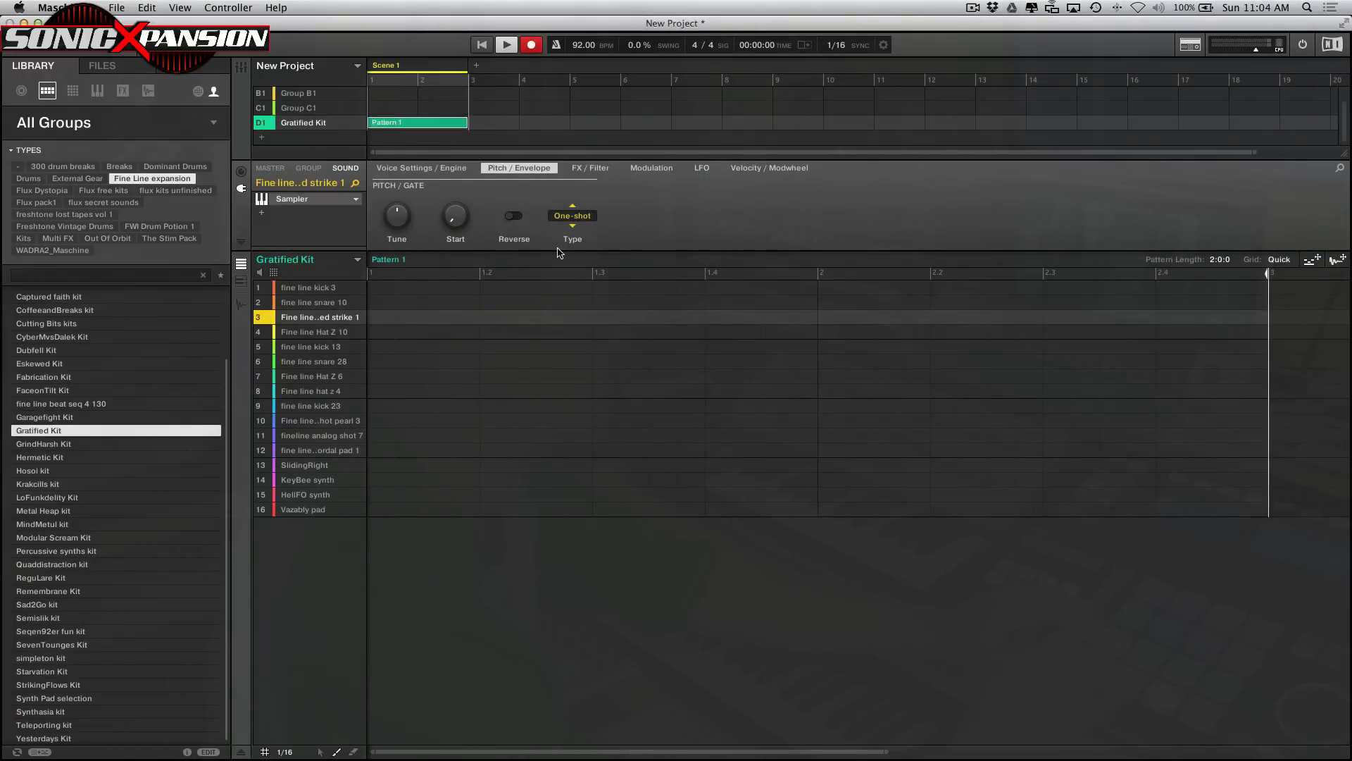
# Reopen the XXL Hip Hop Horns Kontakt instrument with Trashy Reverb and start recording the horn part
pyautogui.click(506, 44)
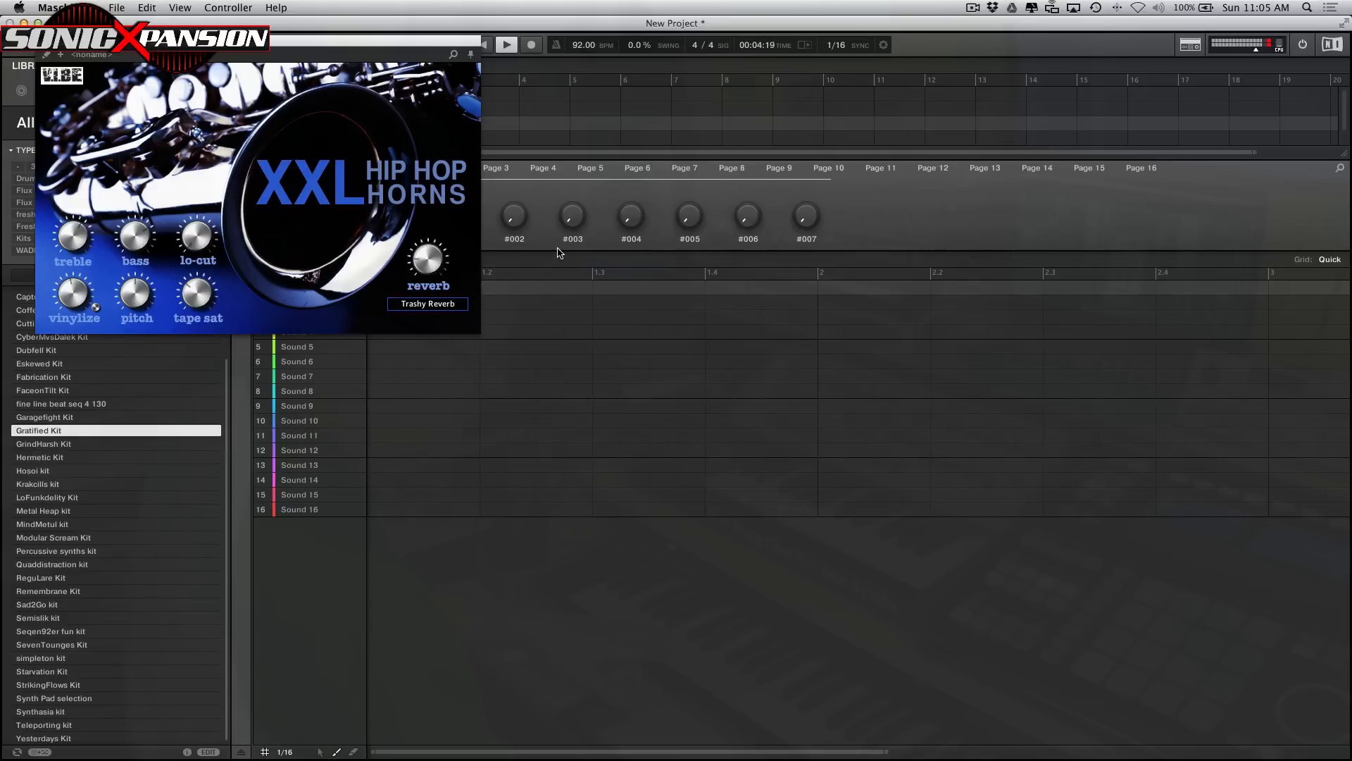
pyautogui.click(532, 44)
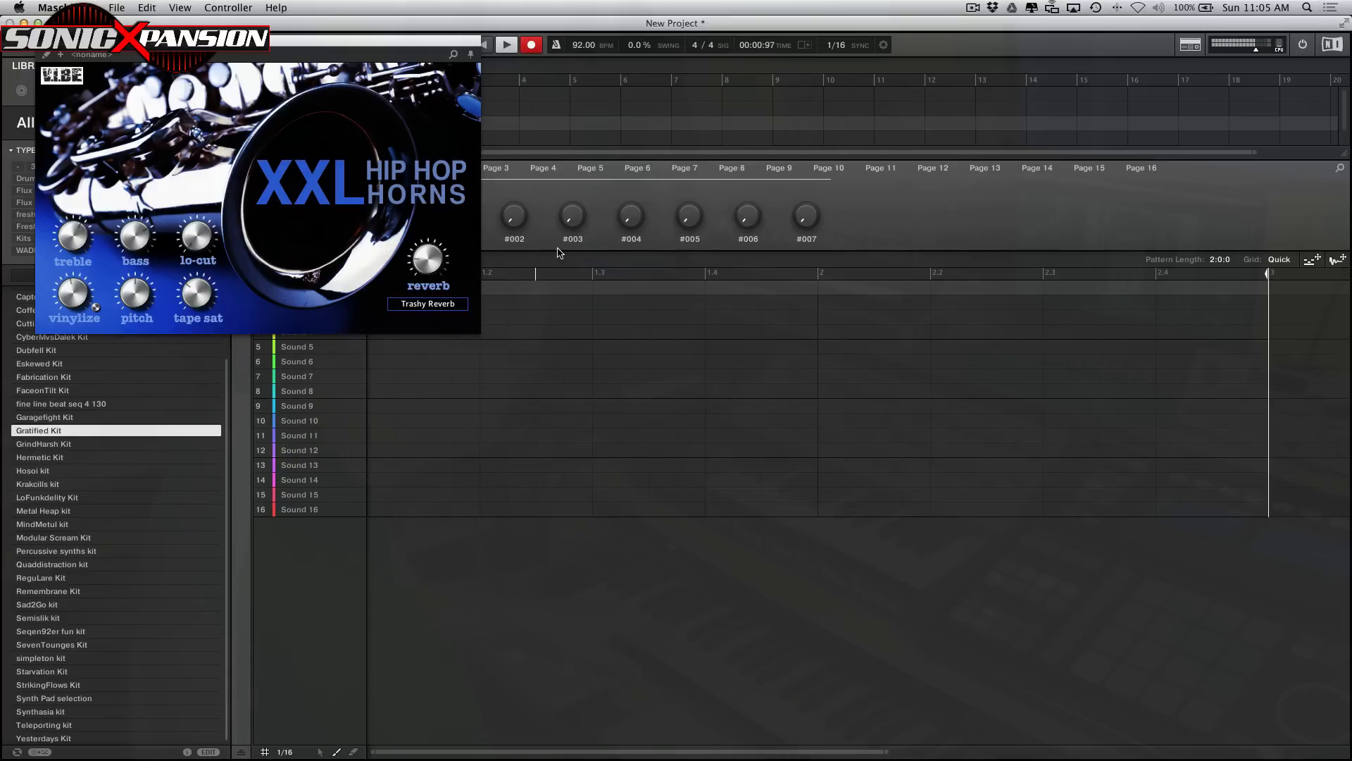